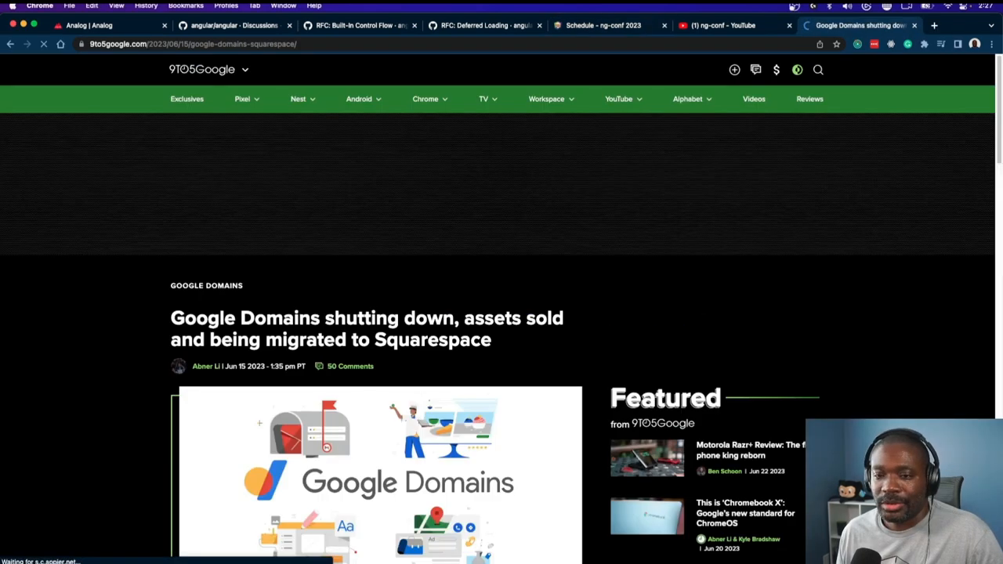
# Step: Scroll through the shutdown article, visit hover.com, then switch to the Google Domains search page
pyautogui.scroll(-3)
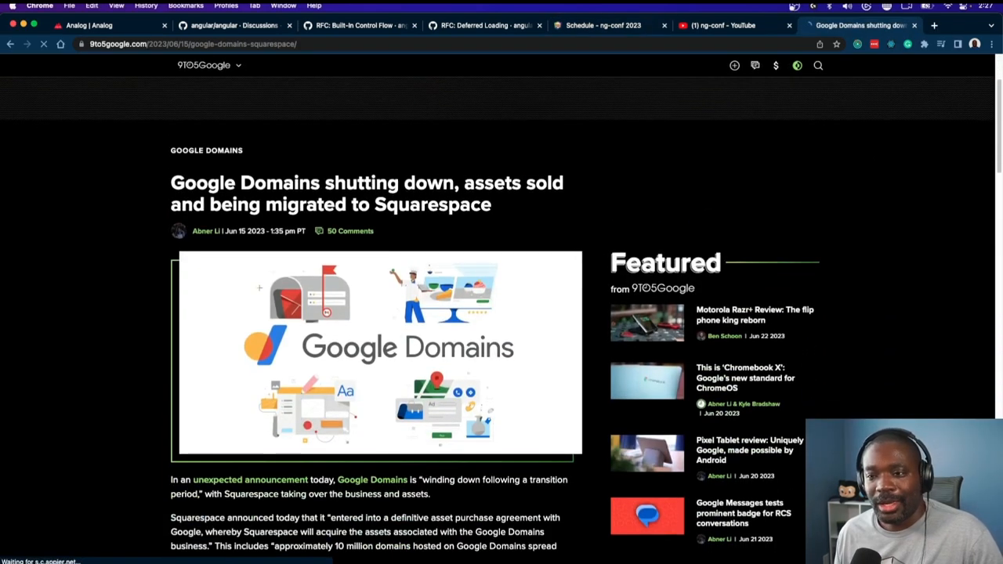
pyautogui.scroll(-3)
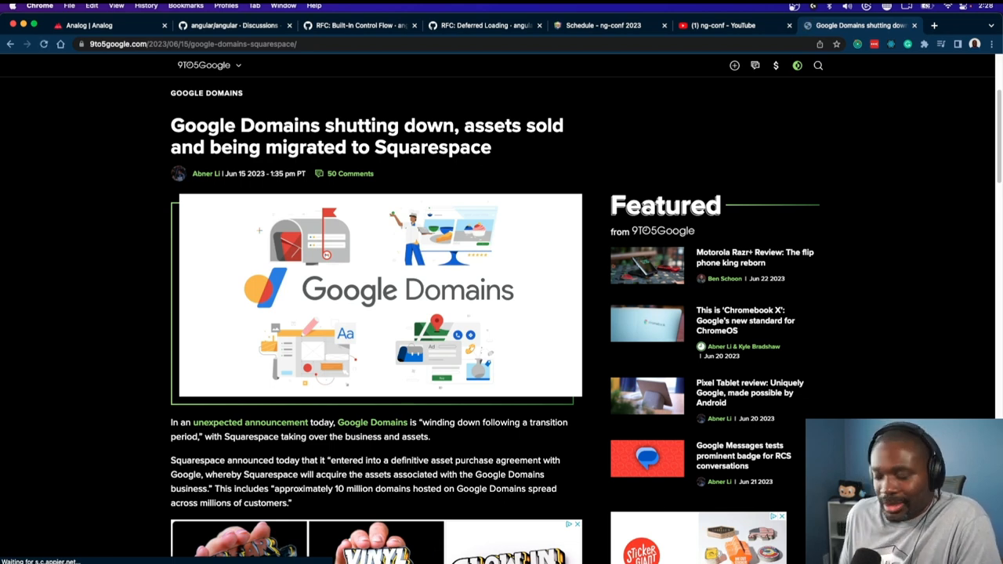
pyautogui.scroll(-3)
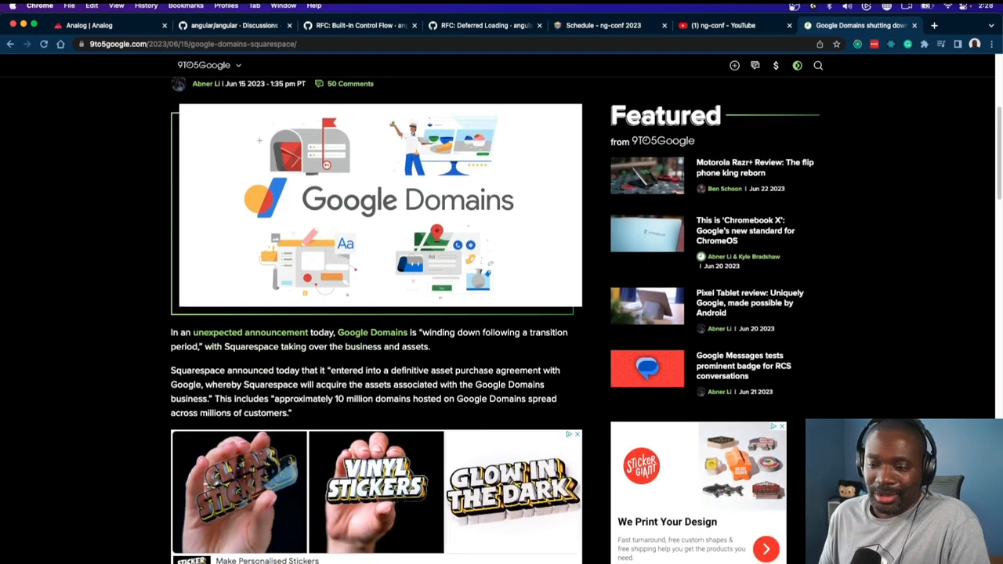
pyautogui.scroll(-3)
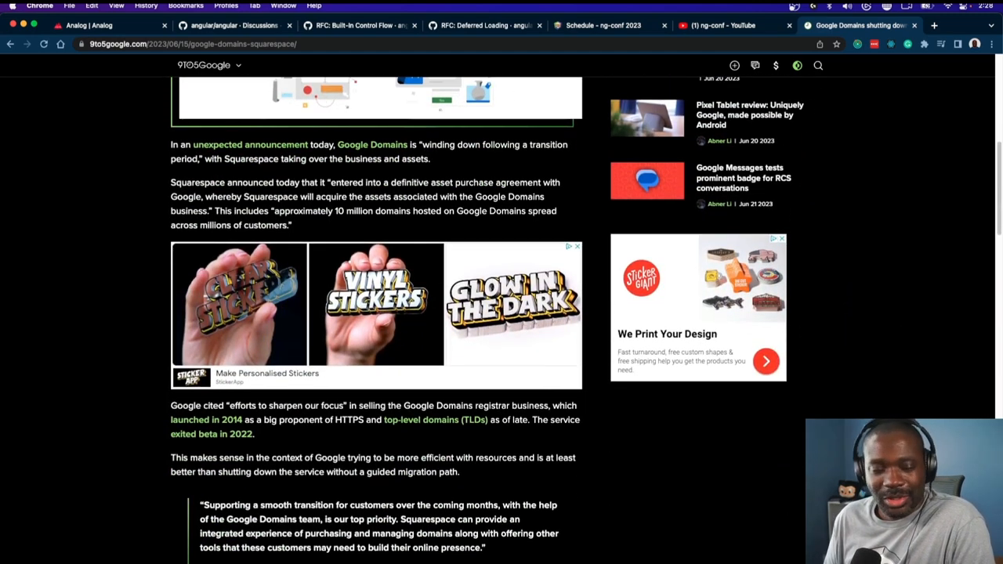
pyautogui.scroll(-3)
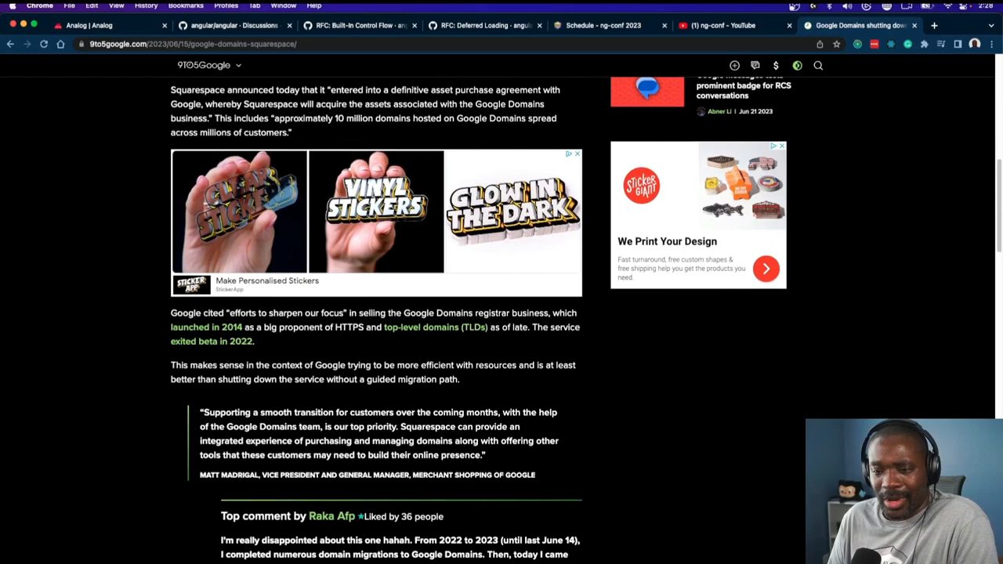
pyautogui.scroll(-3)
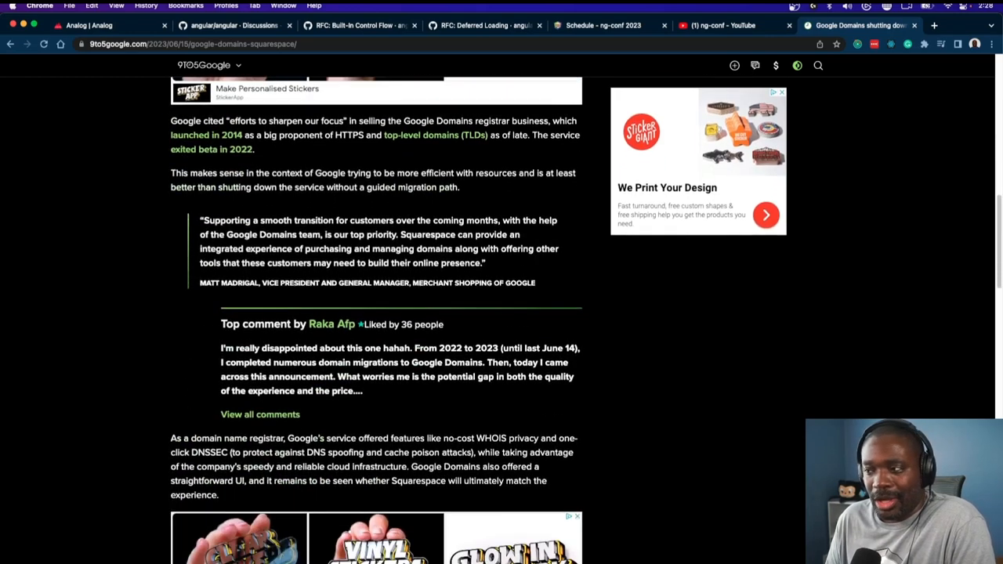
pyautogui.scroll(-3)
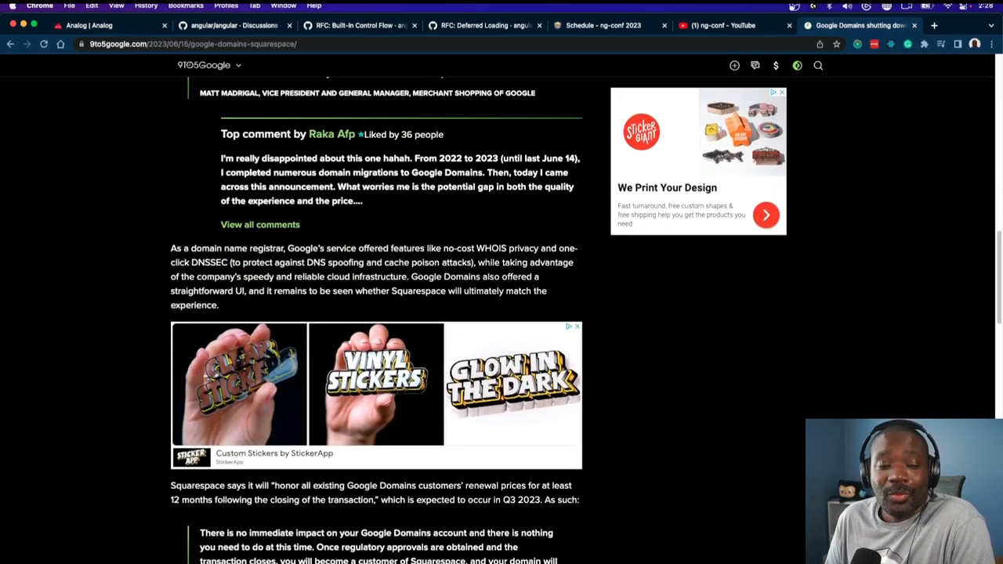
pyautogui.scroll(-3)
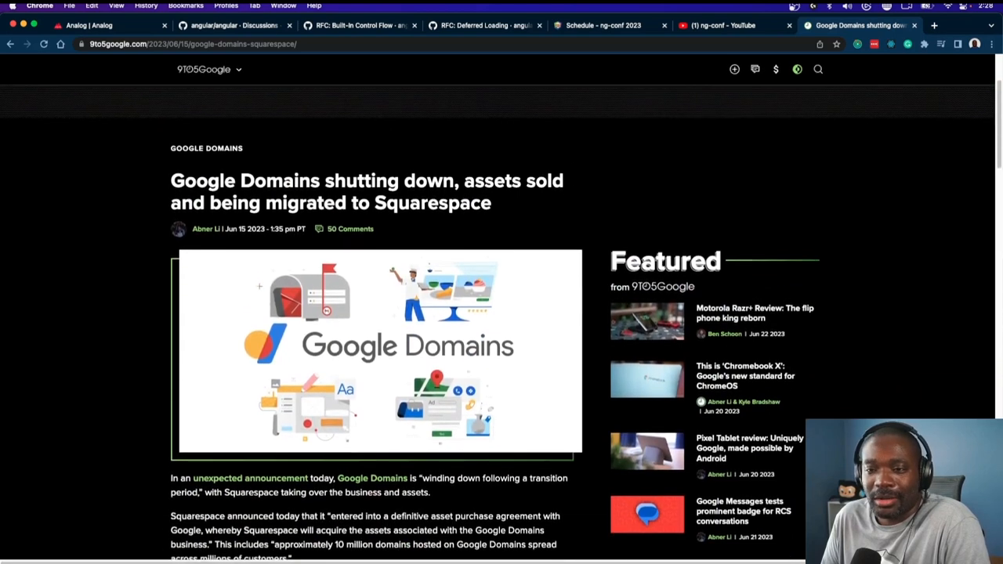
pyautogui.scroll(-3)
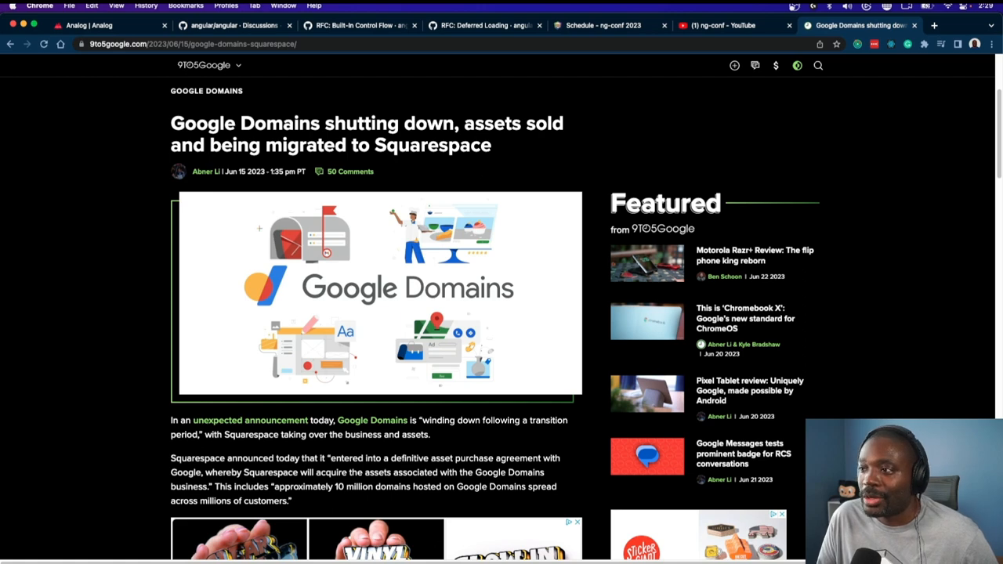
pyautogui.write('hover.com')
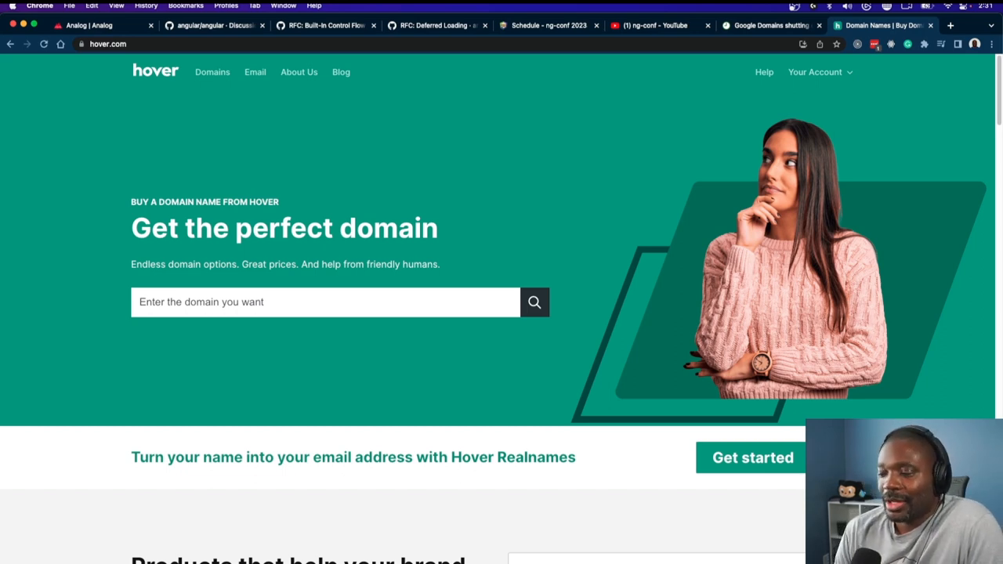
pyautogui.click(887, 25)
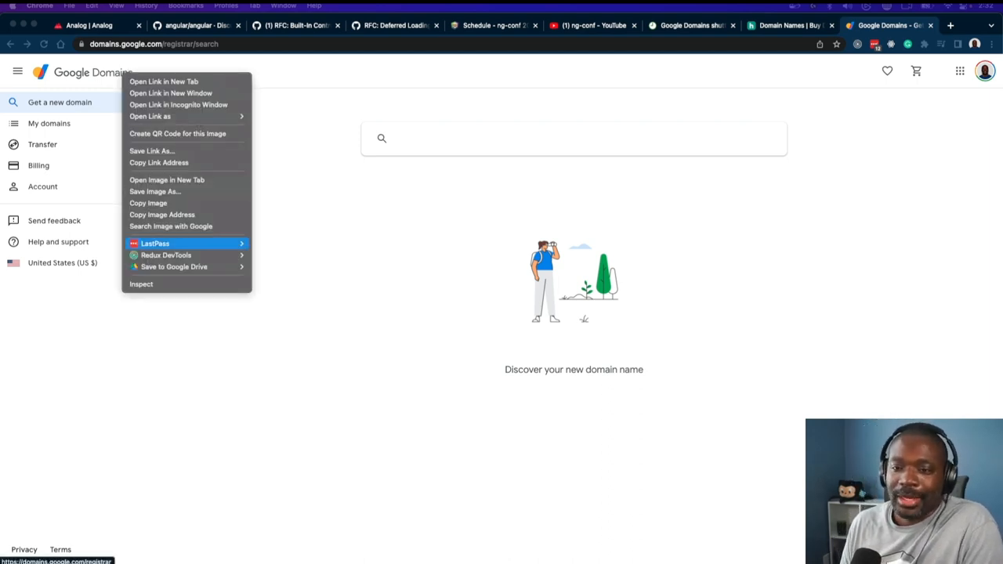
# Step: Inspect the Google Domains search page in DevTools and examine its domains-app root element
pyautogui.click(141, 284)
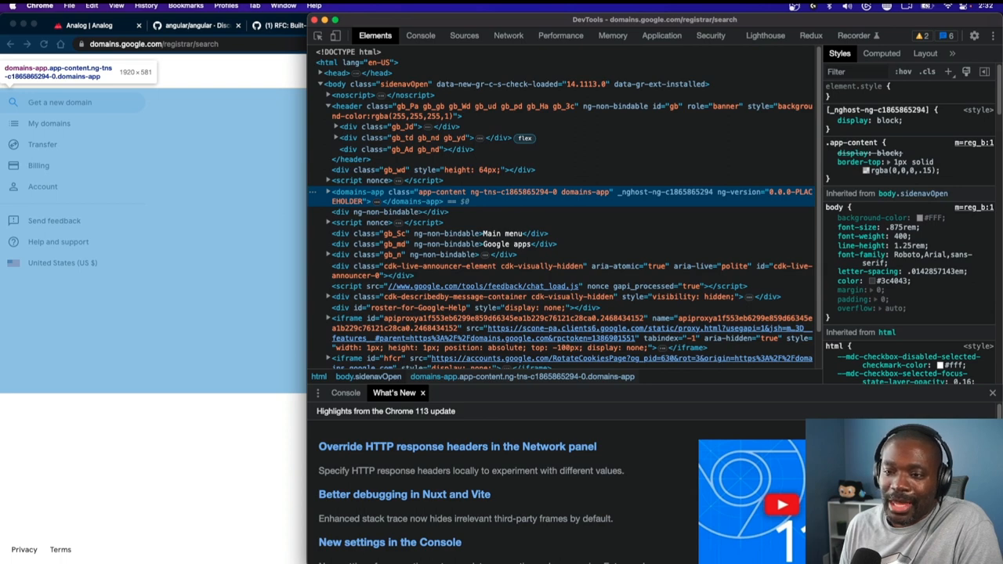
pyautogui.click(328, 192)
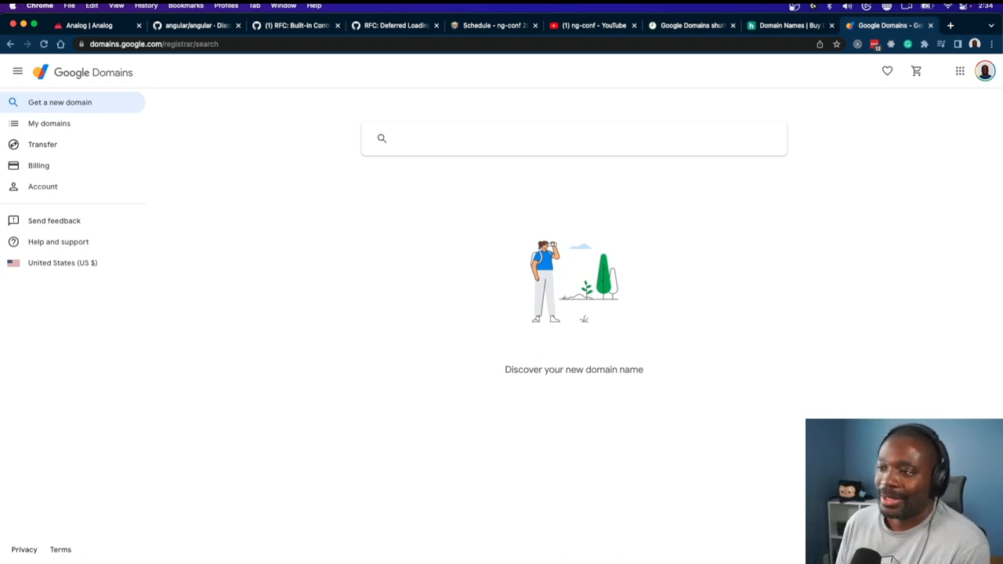
pyautogui.moveTo(889, 26)
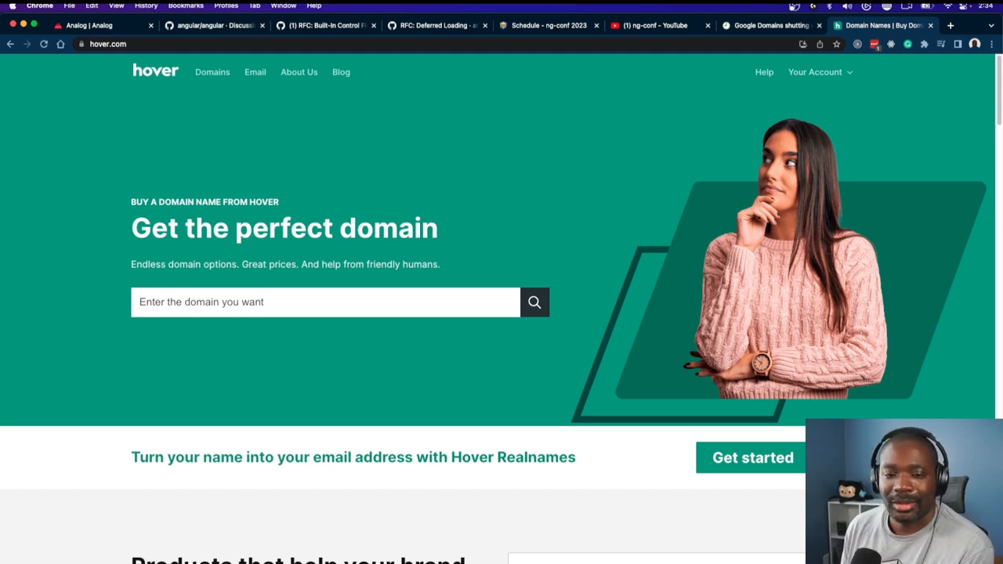
# Step: Switch to the 9to5Google shutdown article's tab in the tab strip
pyautogui.click(767, 25)
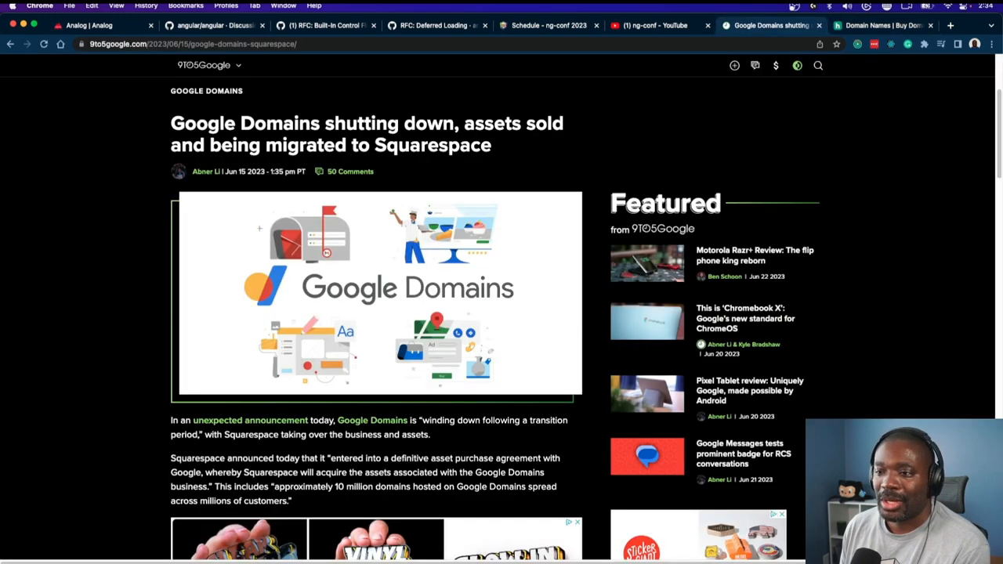